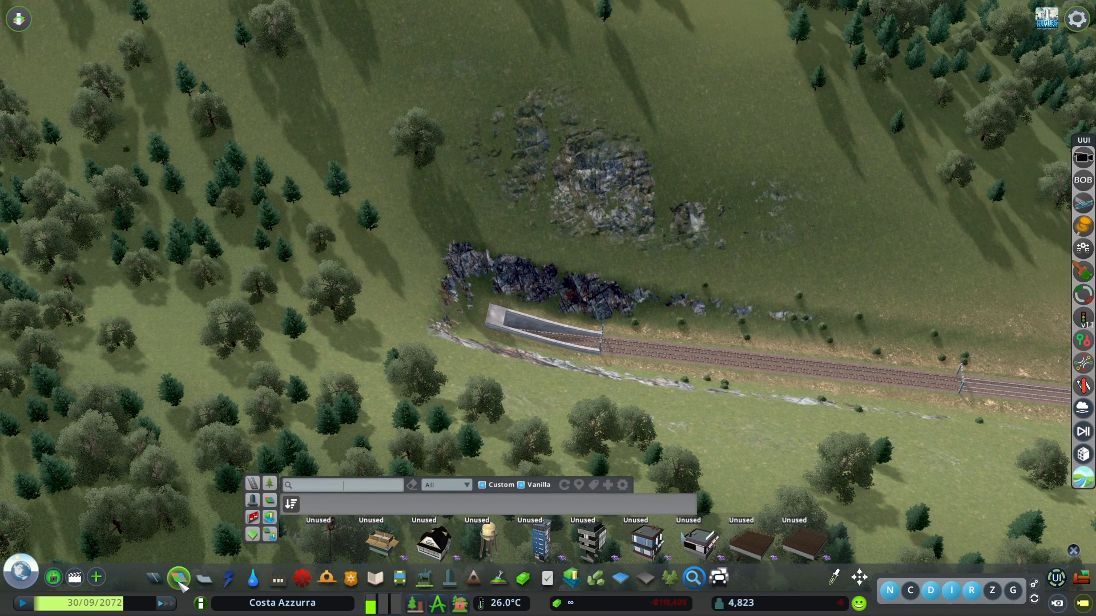
# Step: Choose a road from the Roads panel to build over the railway cut
pyautogui.click(177, 577)
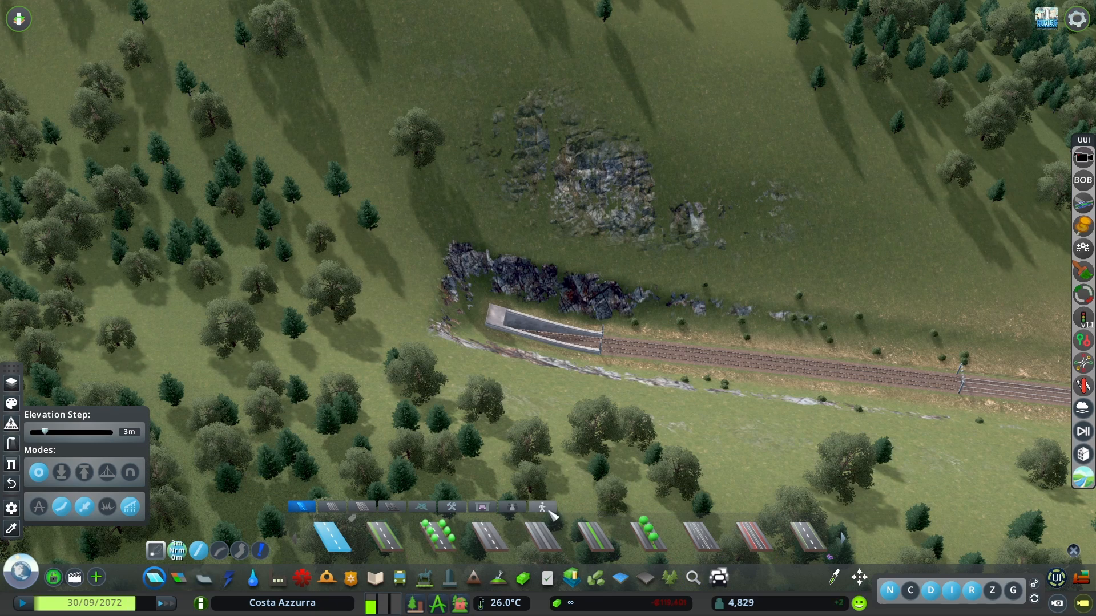
pyautogui.click(542, 506)
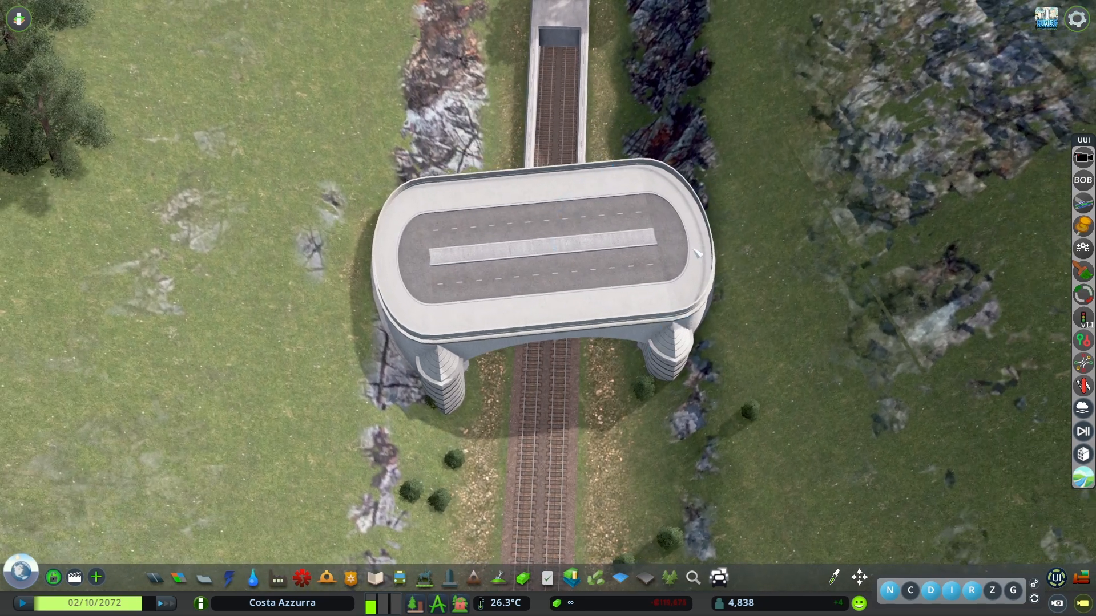
# Step: Select the deck's road end above the tunnel portal for reshaping
pyautogui.click(545, 245)
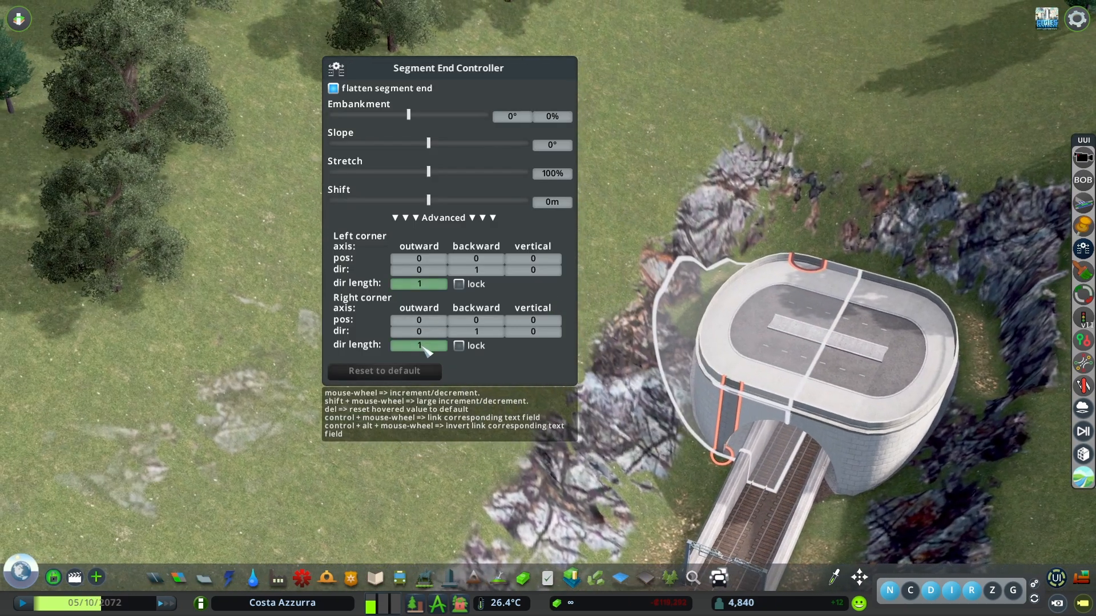
# Step: Lower both corners' dir length and backward dir to 0.02
pyautogui.click(383, 371)
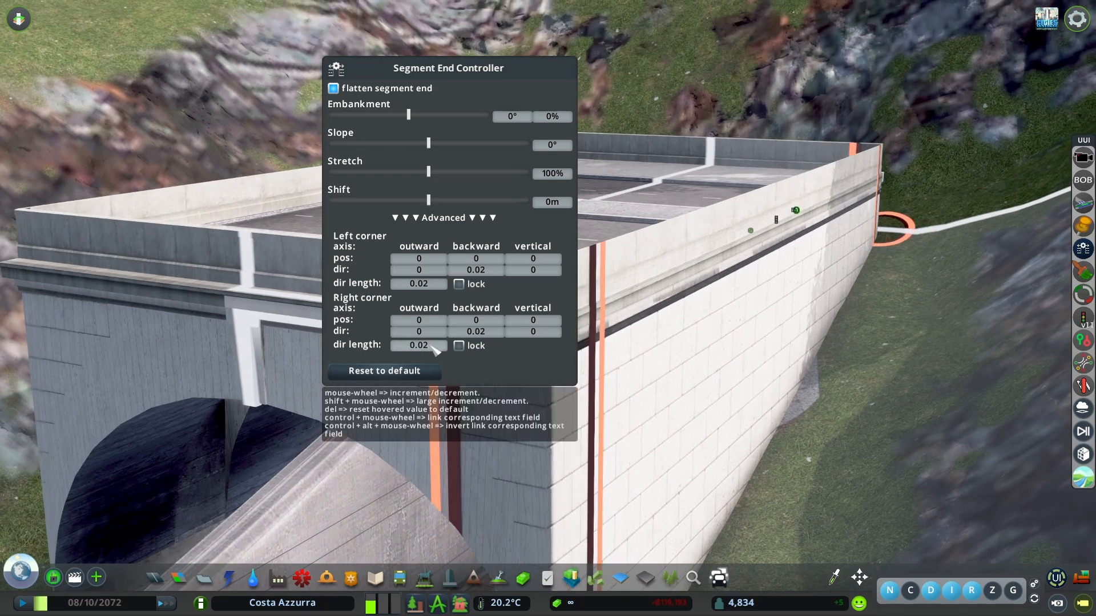
# Step: Scroll each segment end's corner dir length down to about 0–0.01
pyautogui.scroll(3)
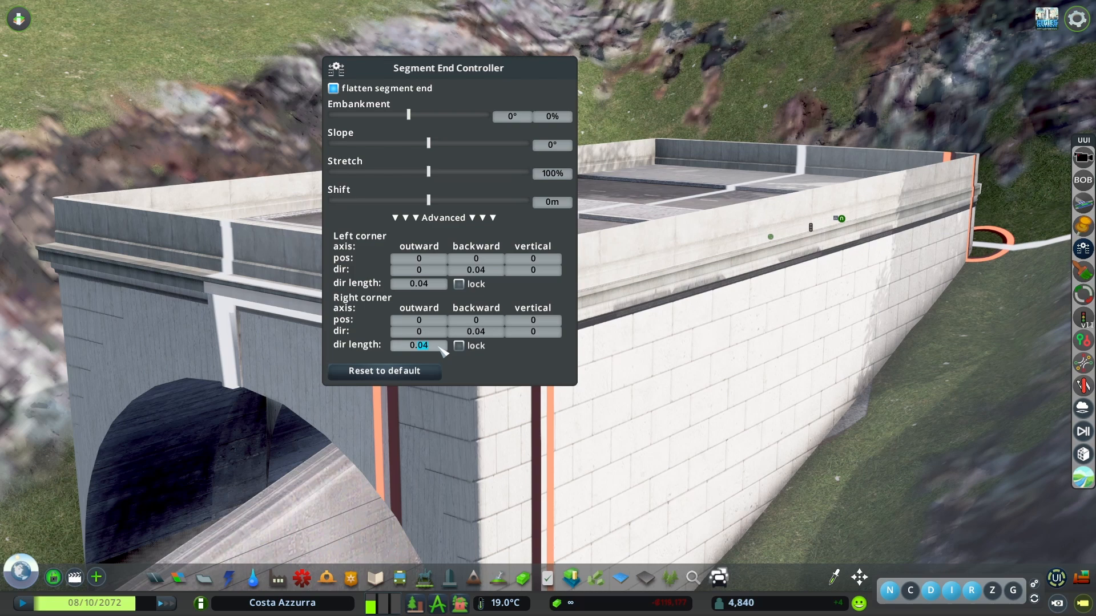
pyautogui.scroll(3)
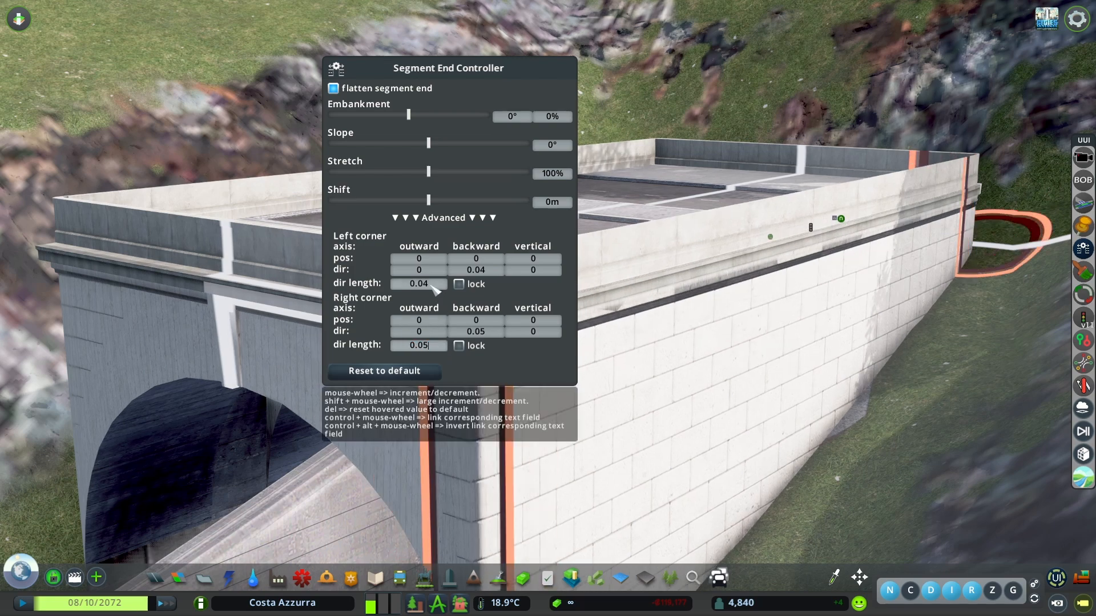
pyautogui.scroll(3)
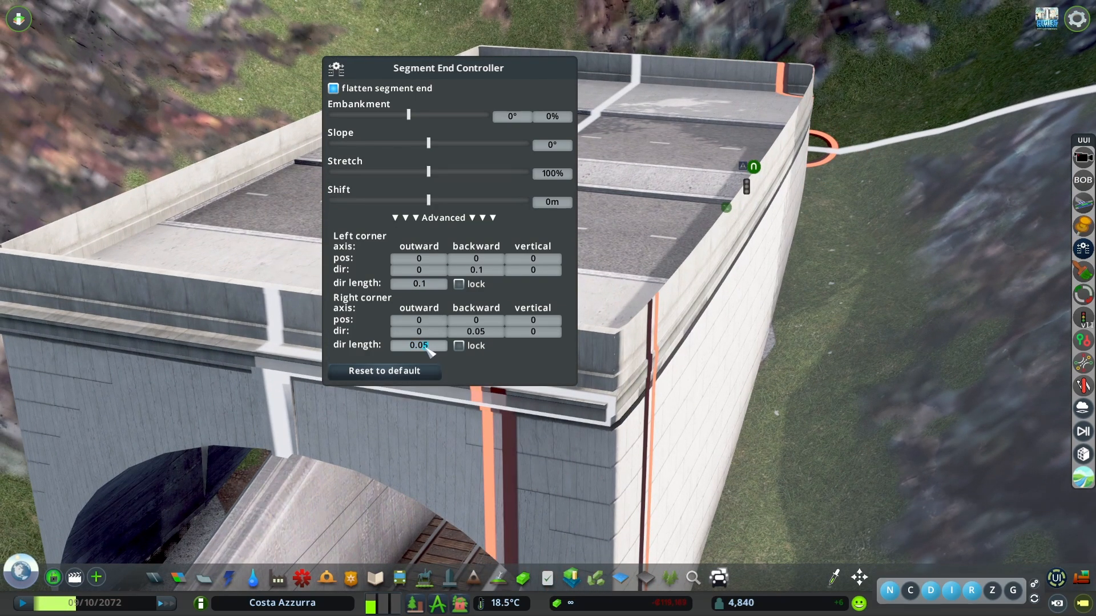
pyautogui.scroll(3)
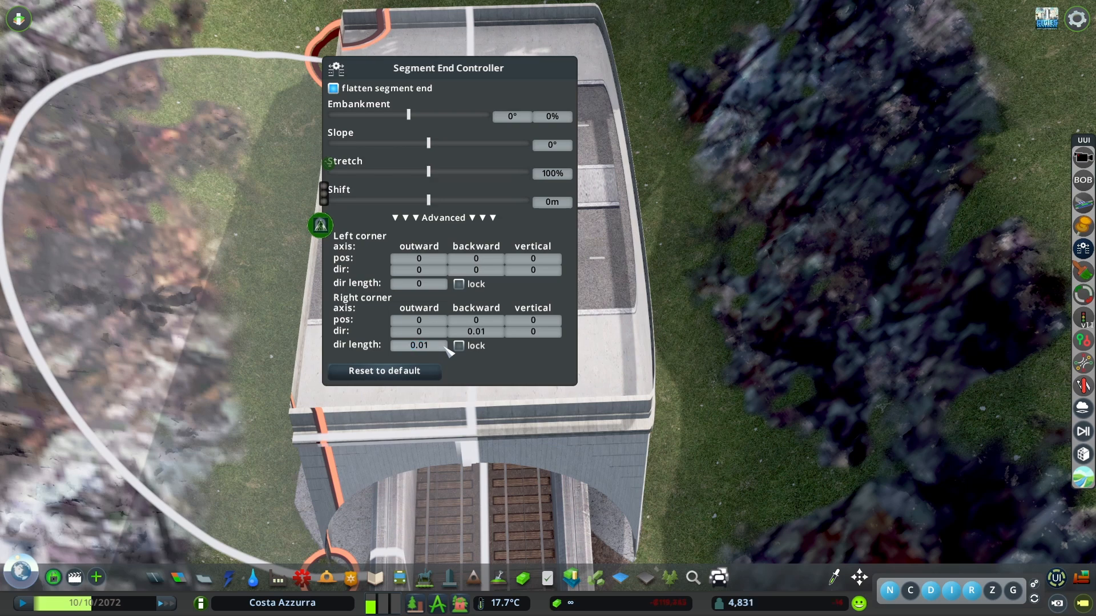
# Step: View the finished rectangular portal block from above
pyautogui.scroll(3)
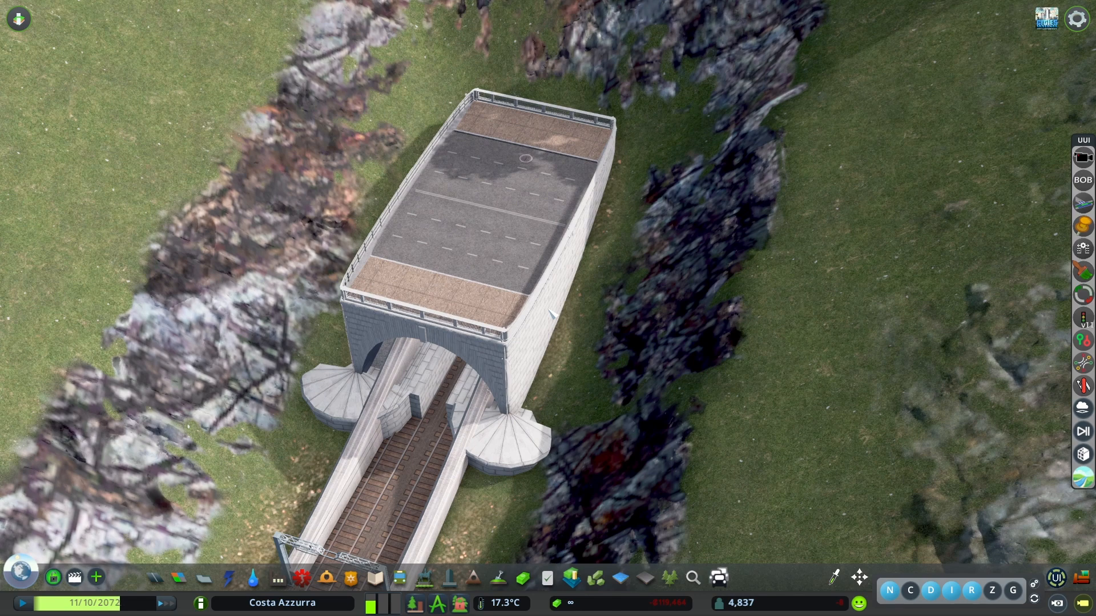
# Step: Open the road building options again
pyautogui.click(489, 209)
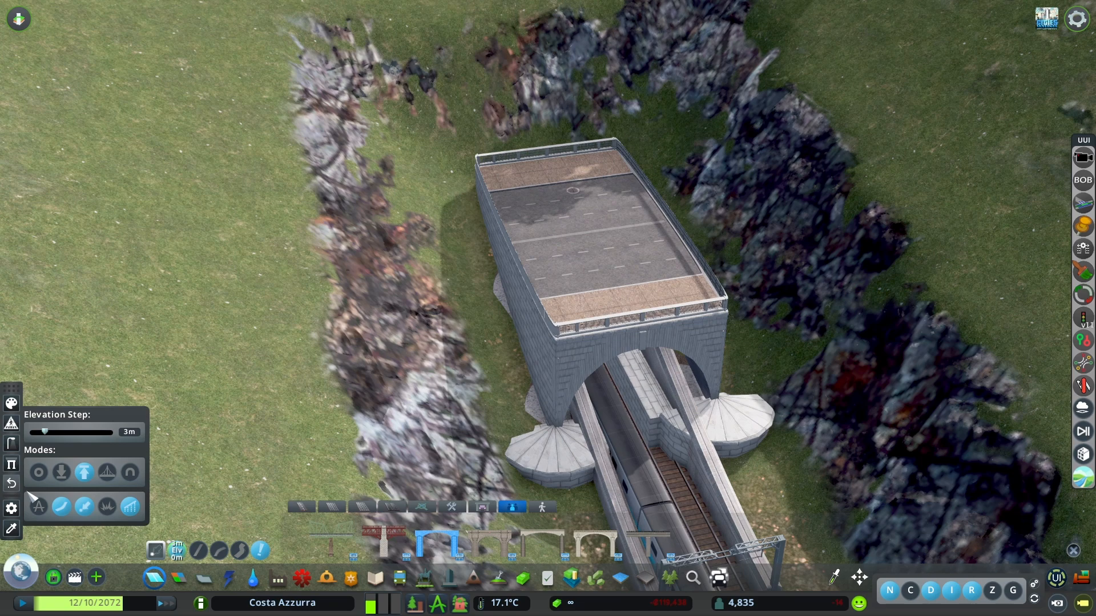
pyautogui.click(12, 445)
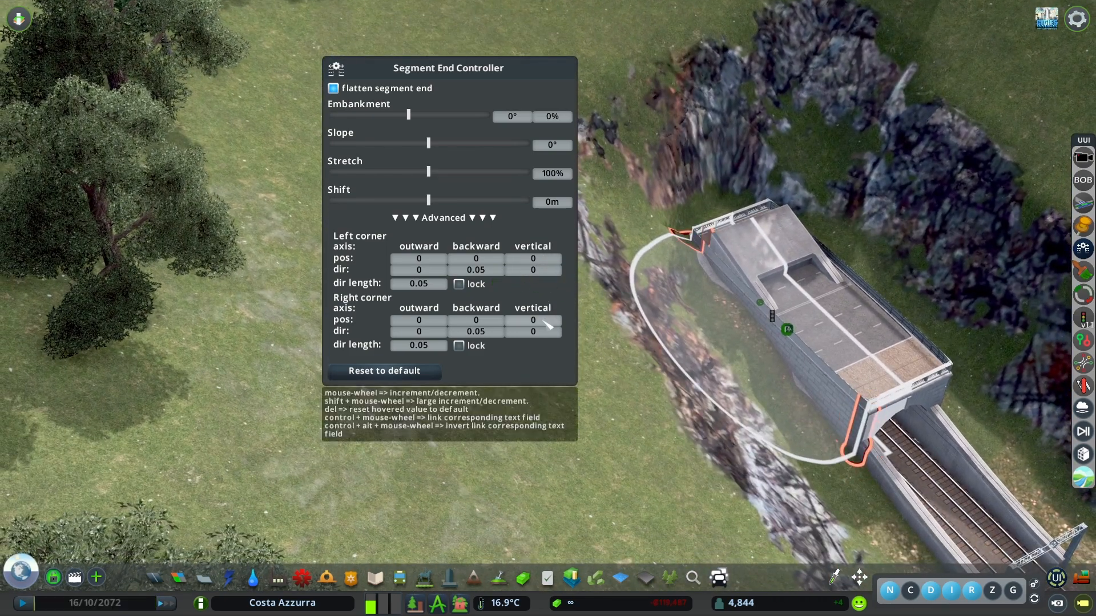
# Step: Set the right corner vertical position to 2 and open IMT segment markings on Lines
pyautogui.scroll(3)
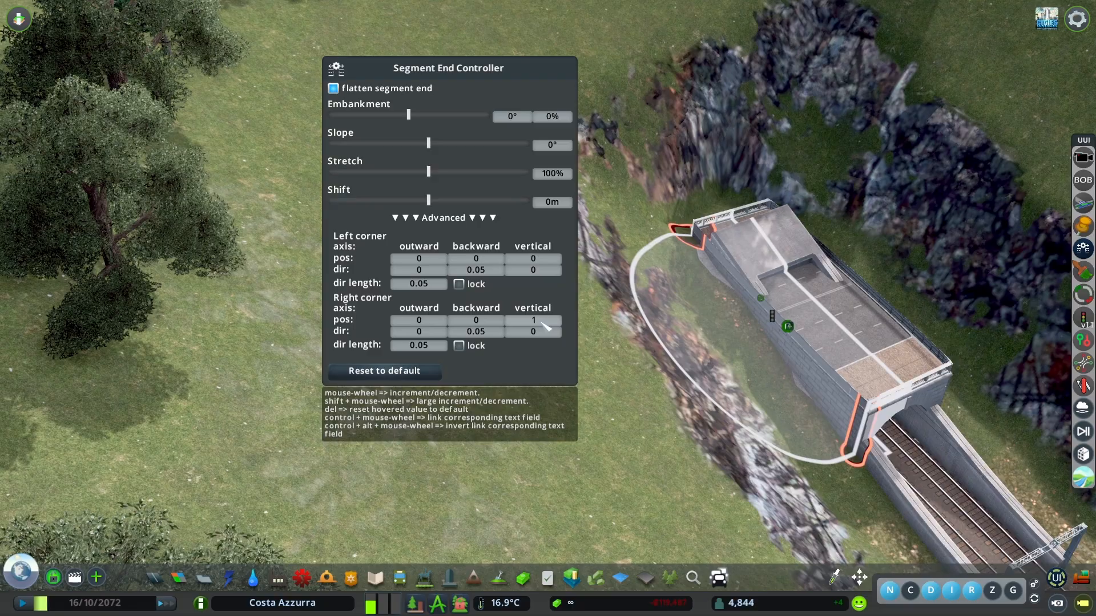
pyautogui.scroll(3)
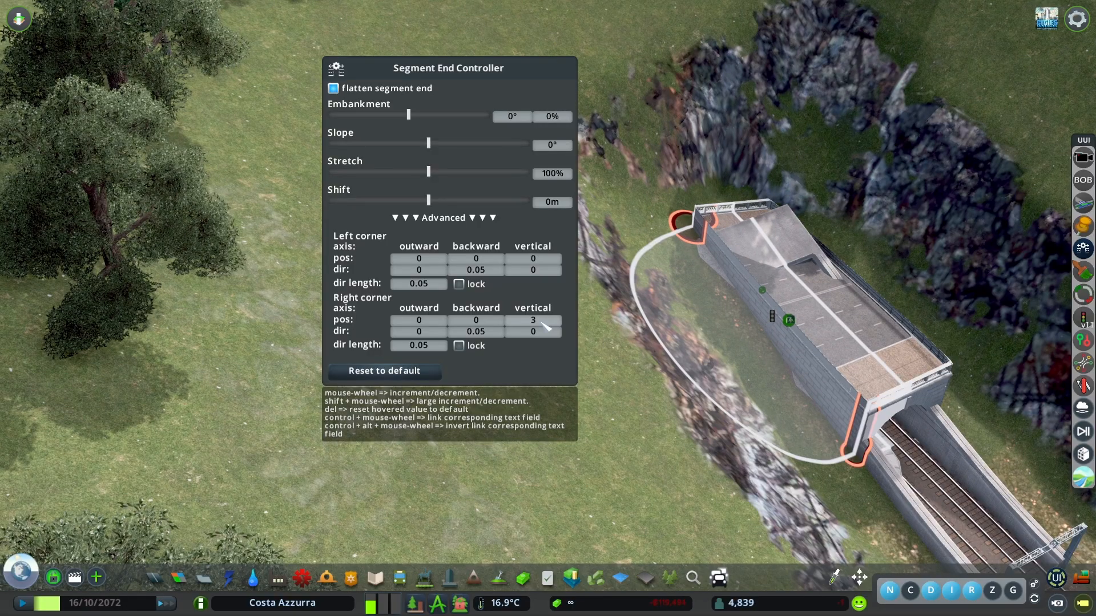
pyautogui.scroll(-3)
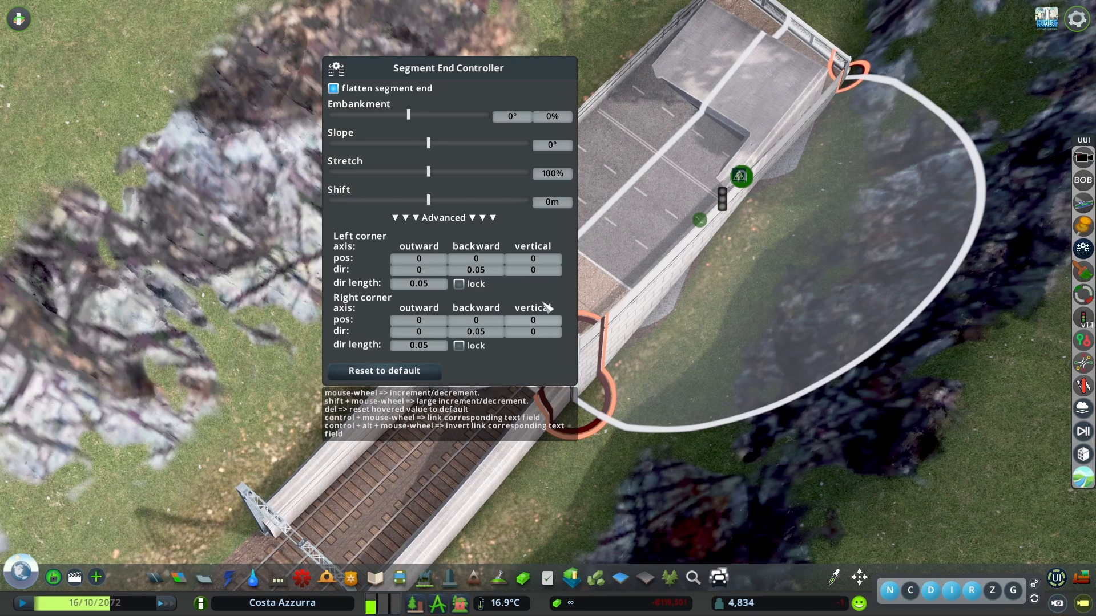
pyautogui.scroll(3)
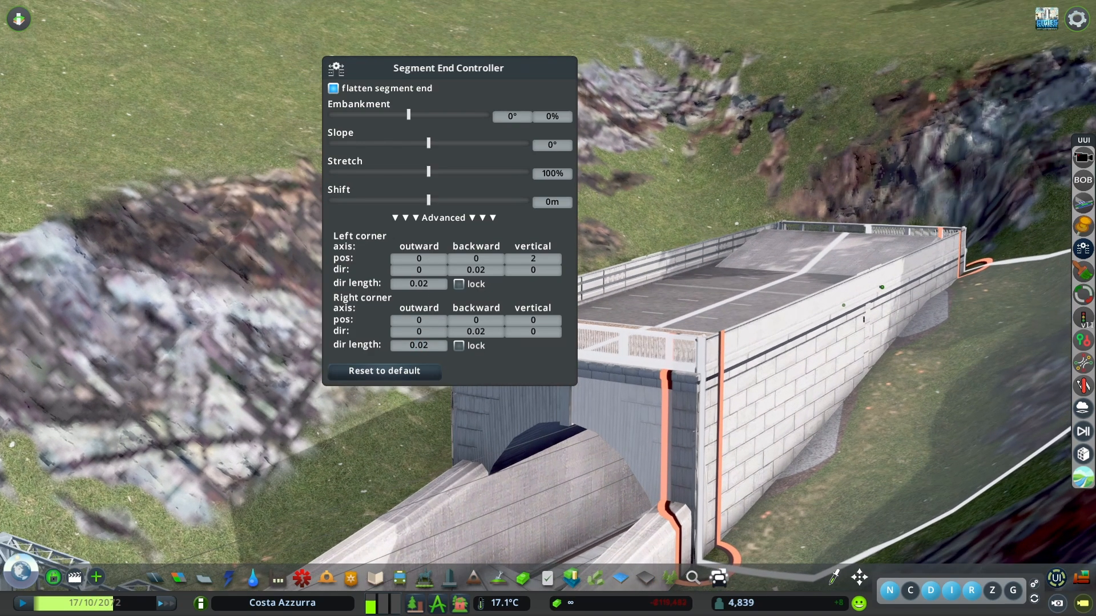
pyautogui.moveTo(418, 345)
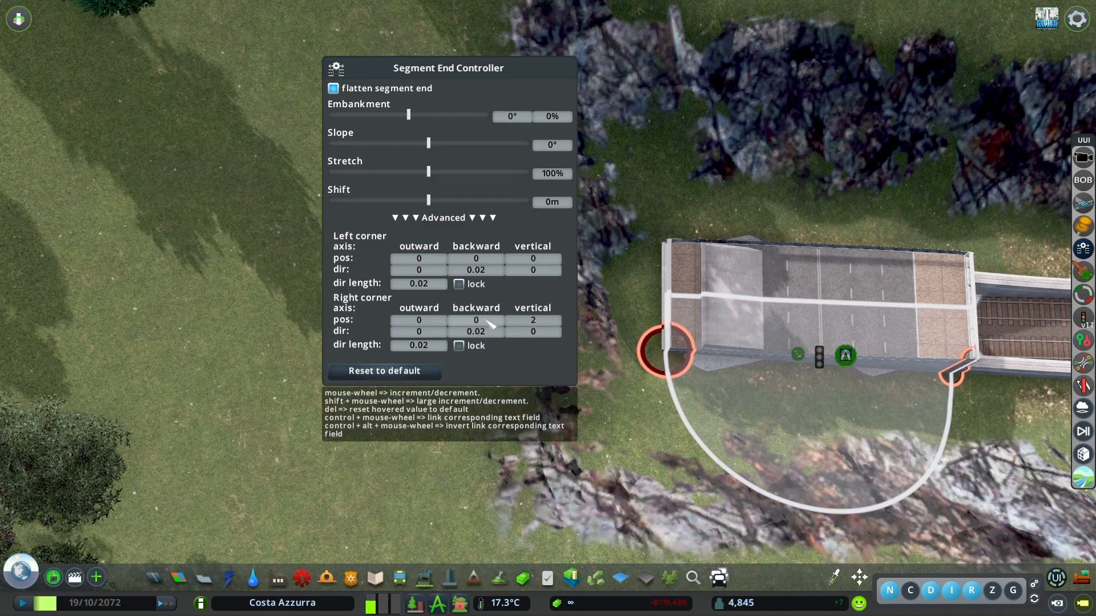
pyautogui.scroll(-3)
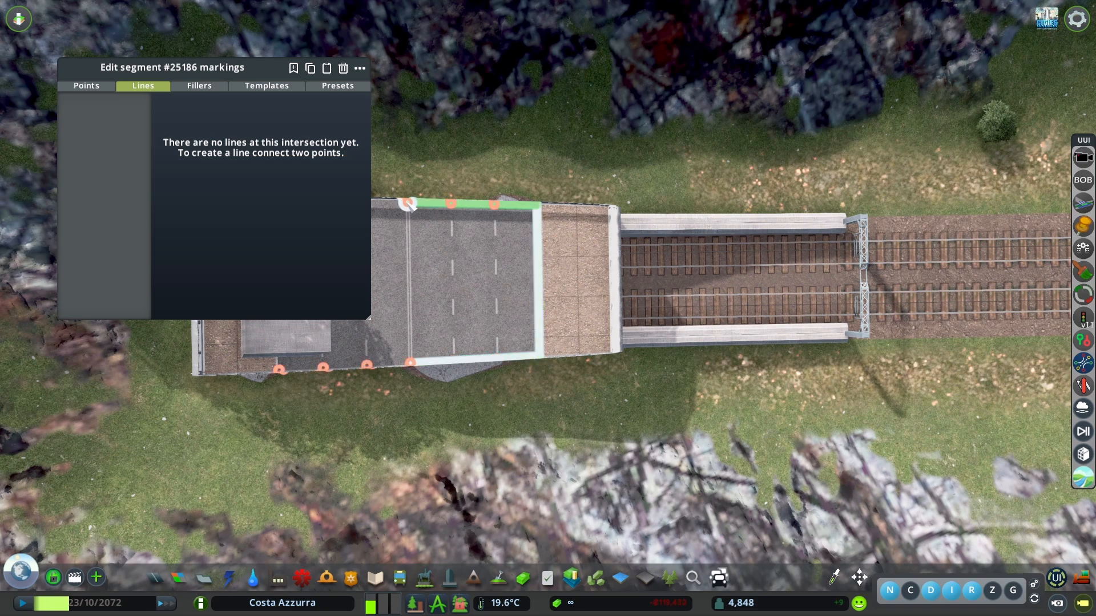
# Step: Outline a Pavement-style filler over the deck up to its corner
pyautogui.click(198, 85)
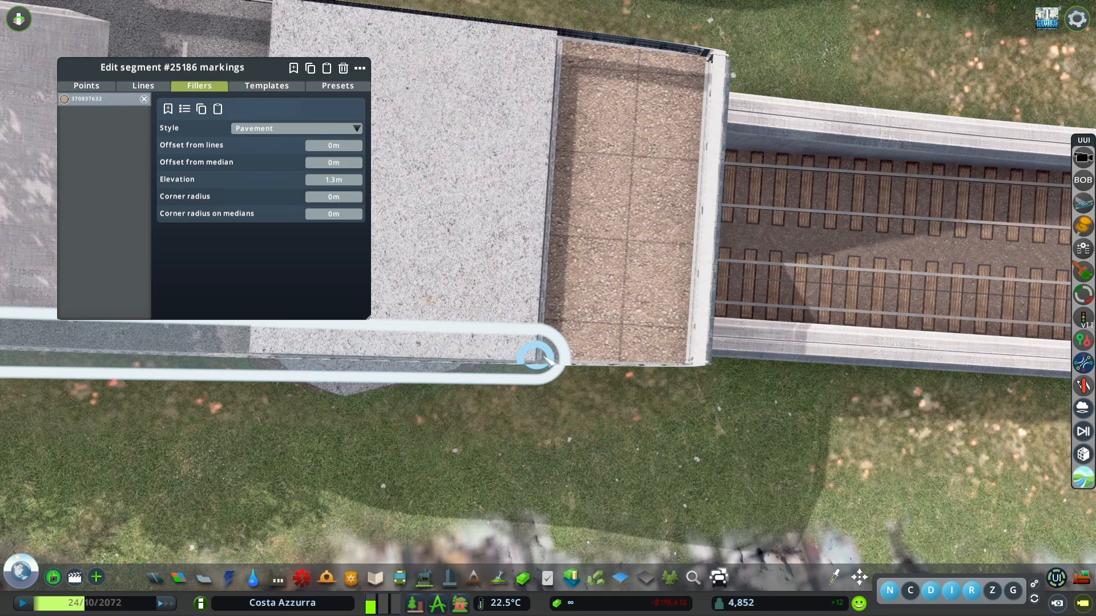
pyautogui.click(85, 85)
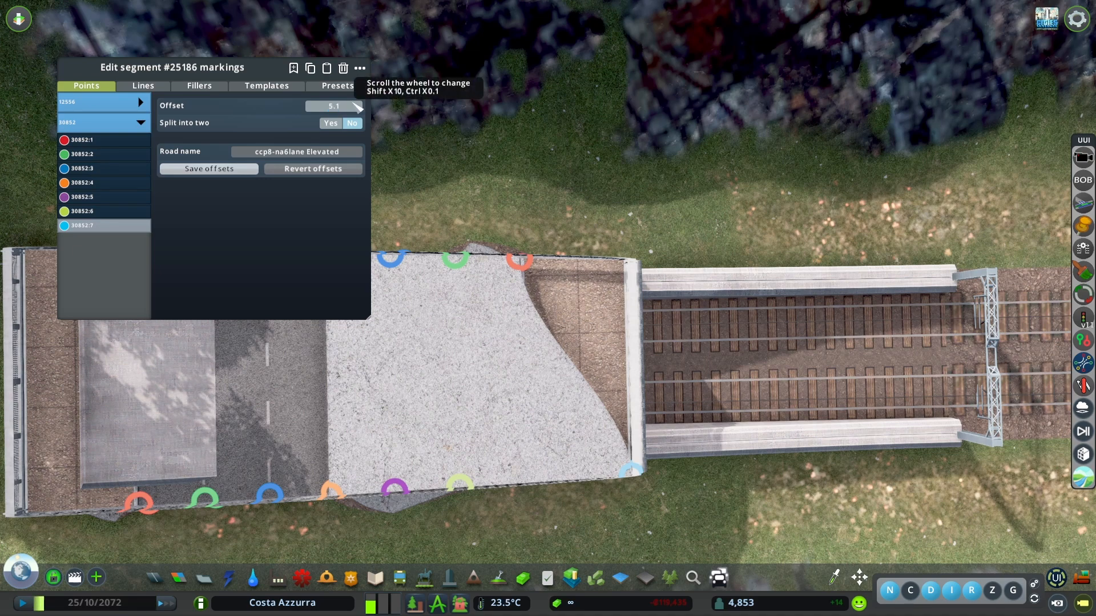
# Step: Select the first marking point and scroll its Offset to realign the filler edge
pyautogui.click(137, 101)
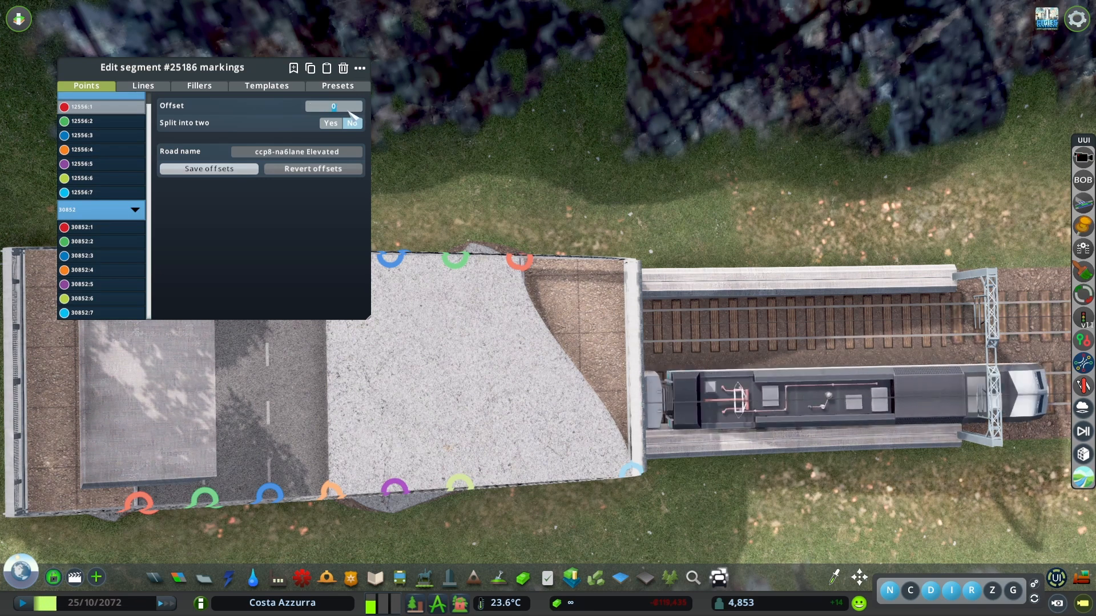
pyautogui.scroll(3)
pyautogui.write('-5.1m')
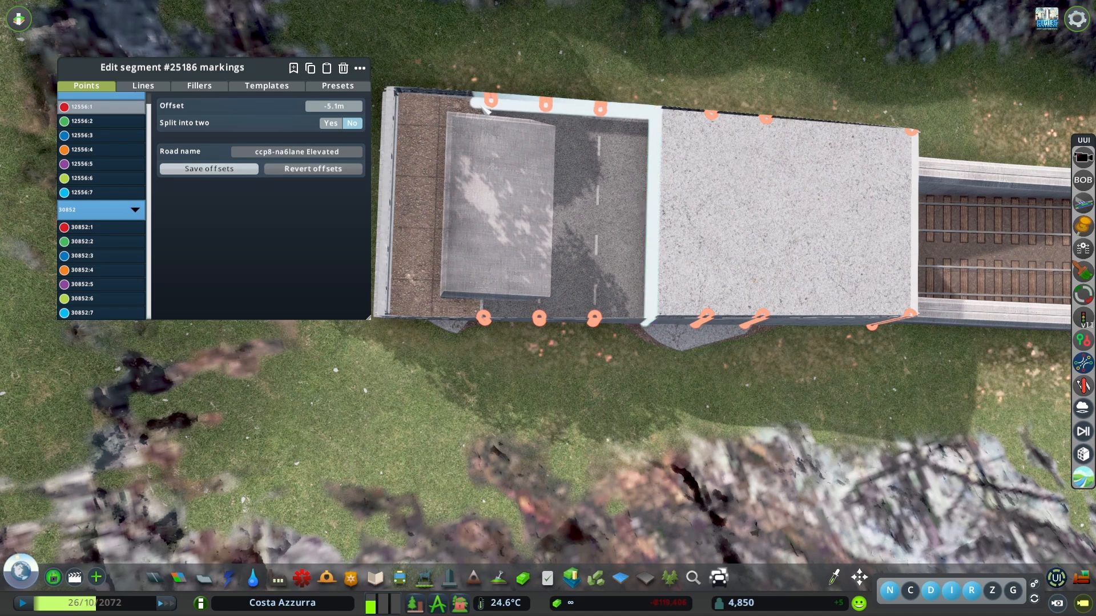
# Step: Outline the second filler over the remaining deck with the Ruined style
pyautogui.click(198, 85)
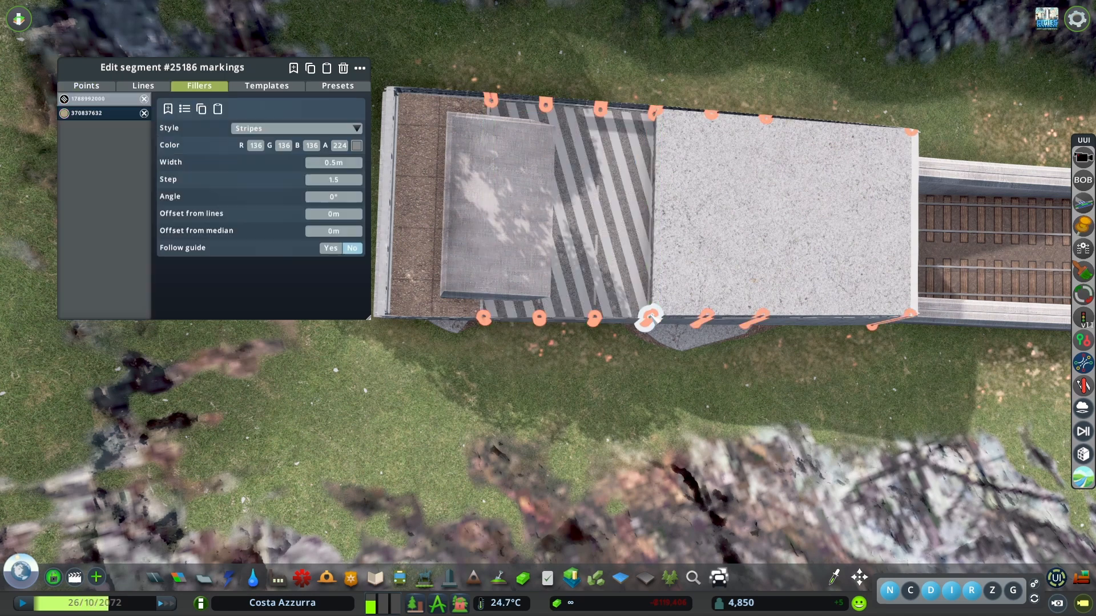
pyautogui.click(295, 128)
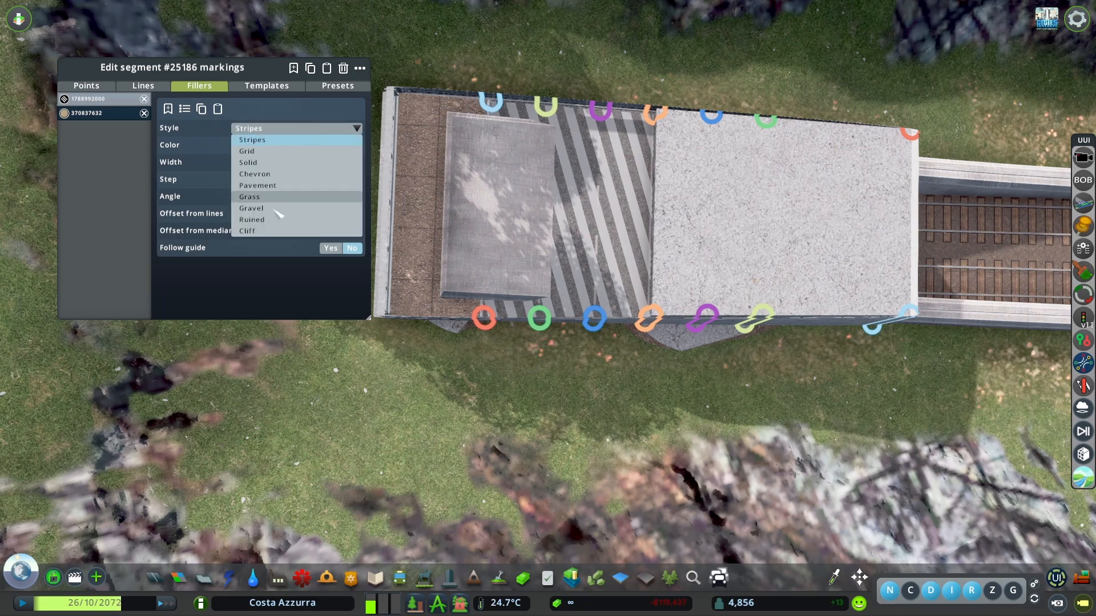
pyautogui.click(252, 219)
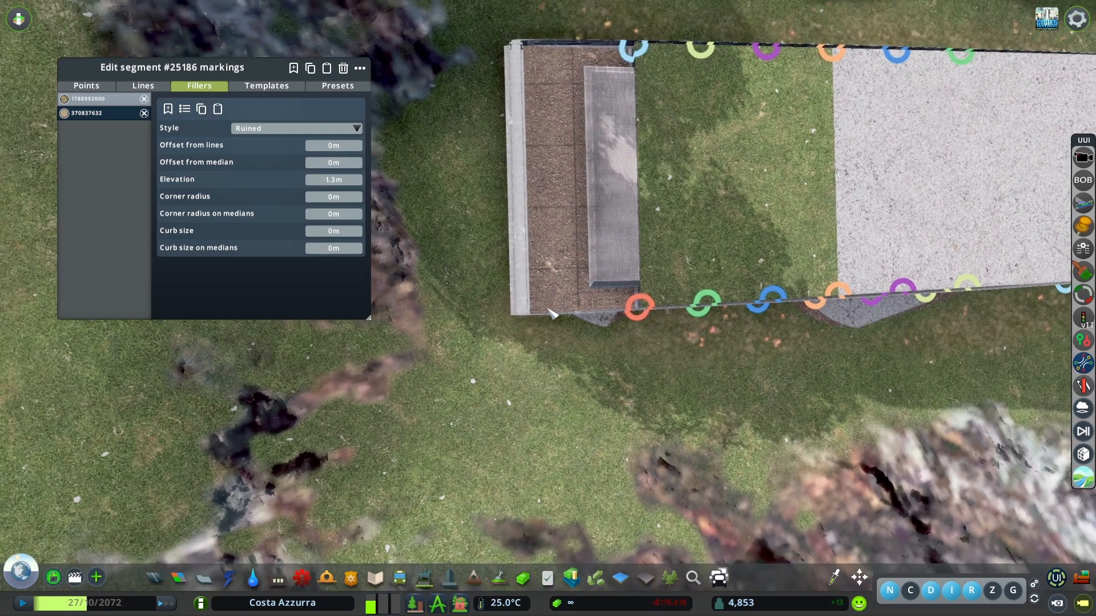
pyautogui.click(85, 85)
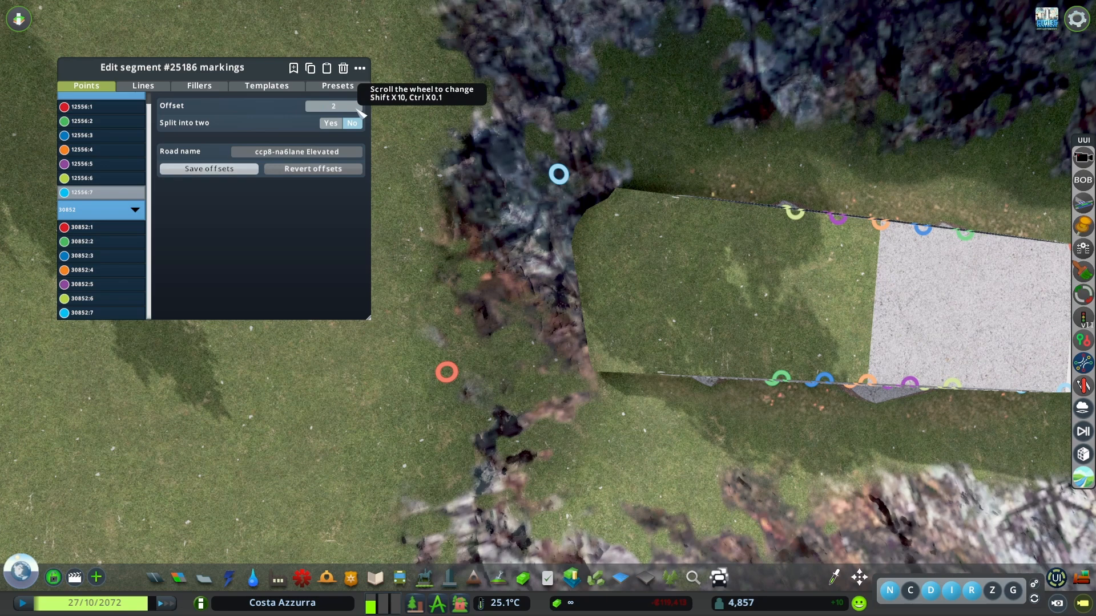
# Step: Offset the grass fill's outer points up to -20 m so the turf spreads onto the hillside
pyautogui.scroll(3)
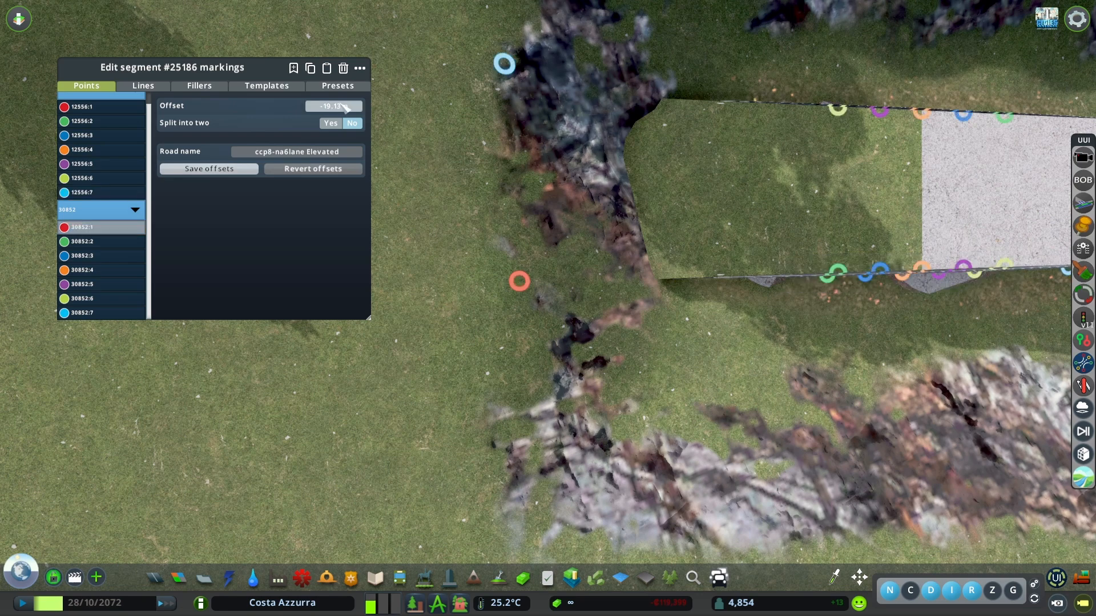
pyautogui.scroll(-3)
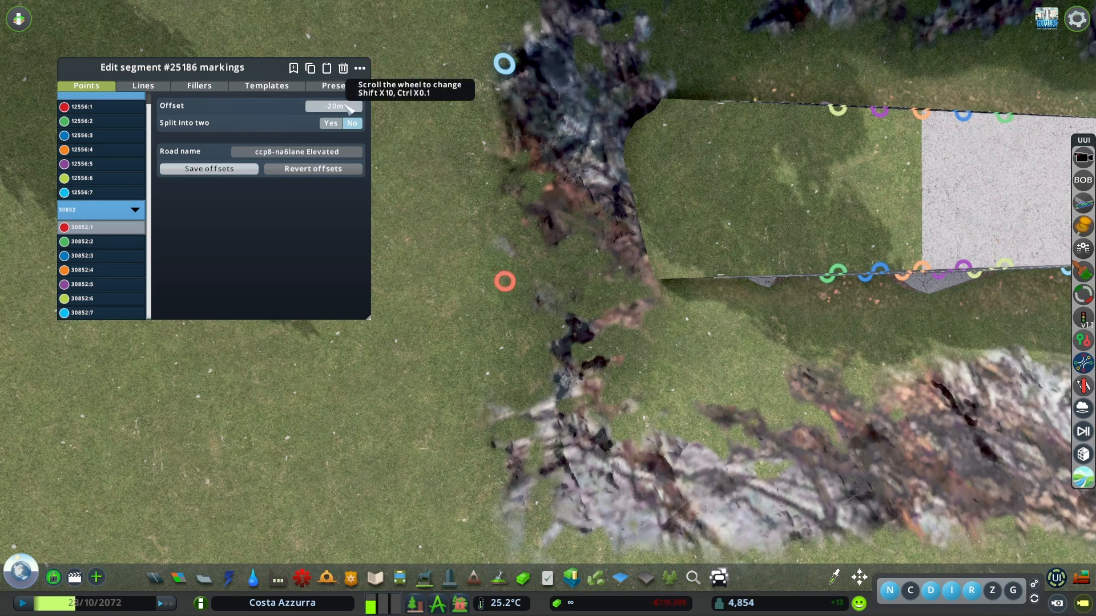
pyautogui.click(198, 85)
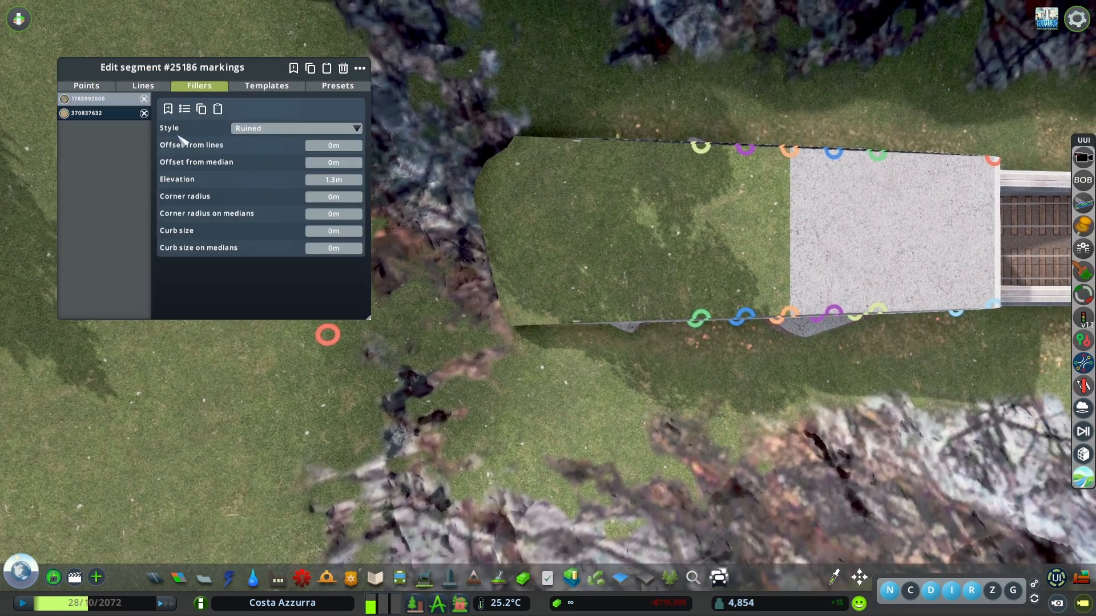
pyautogui.moveTo(334, 231)
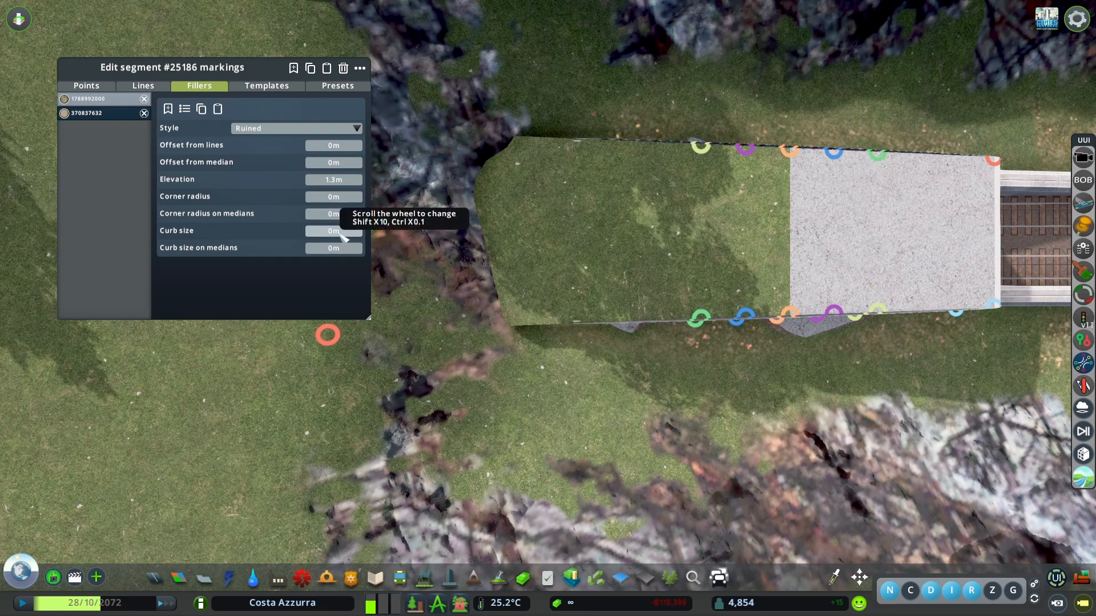
pyautogui.moveTo(342, 252)
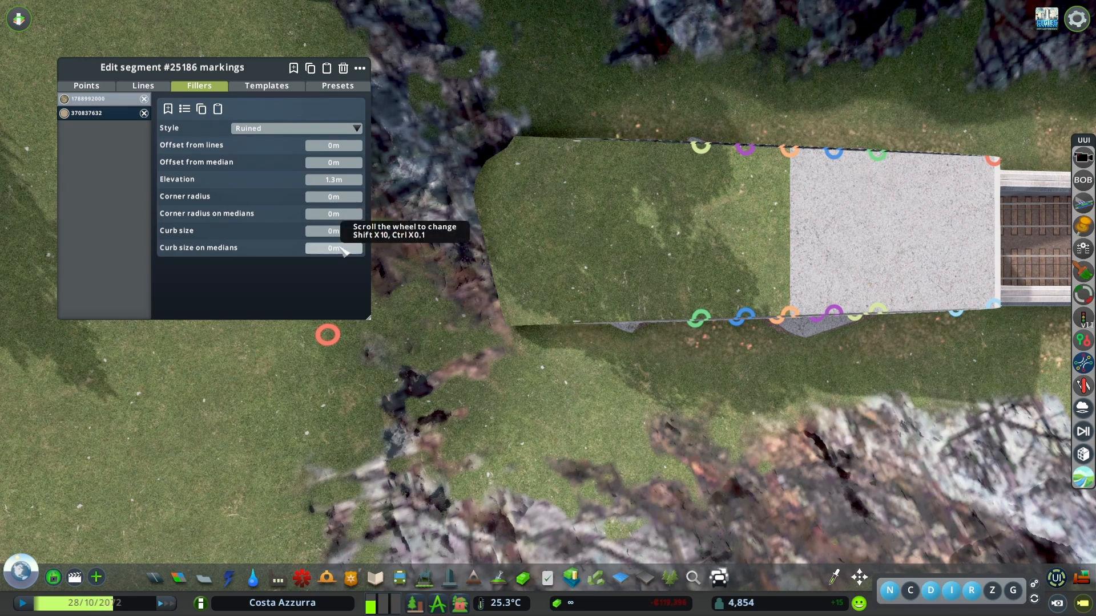
pyautogui.scroll(3)
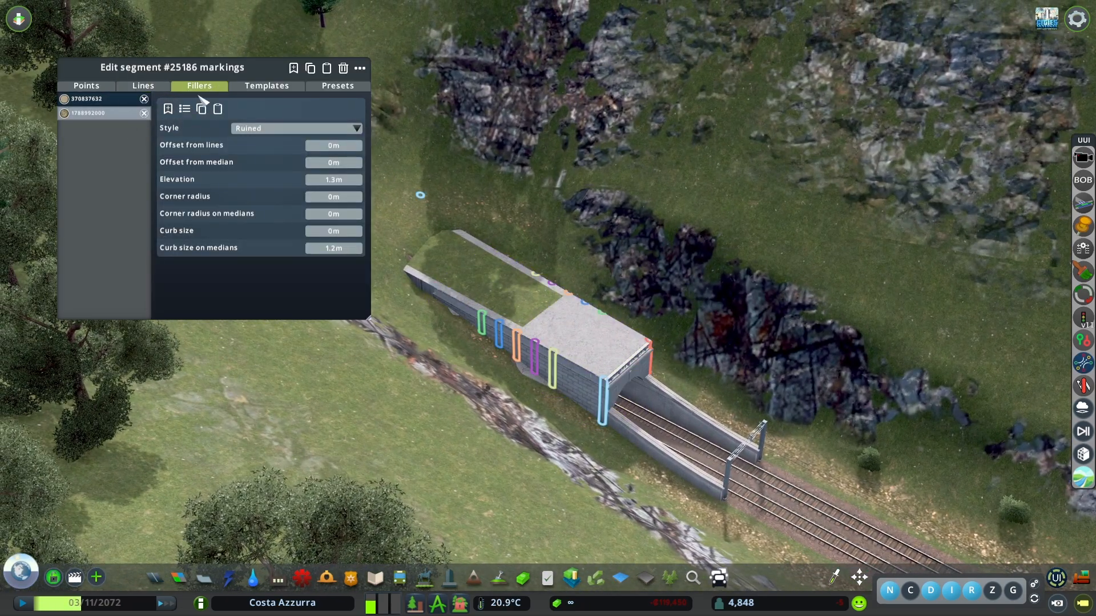
pyautogui.click(337, 85)
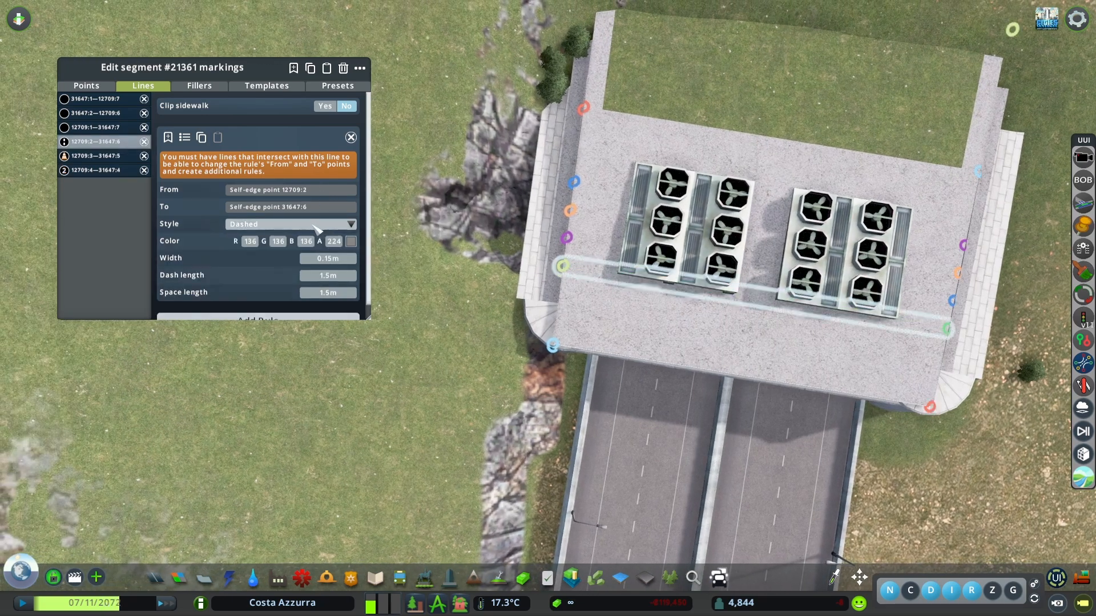
# Step: Switch the roof line's style from Dashed to Prop with AC unit #1 as the asset
pyautogui.click(290, 224)
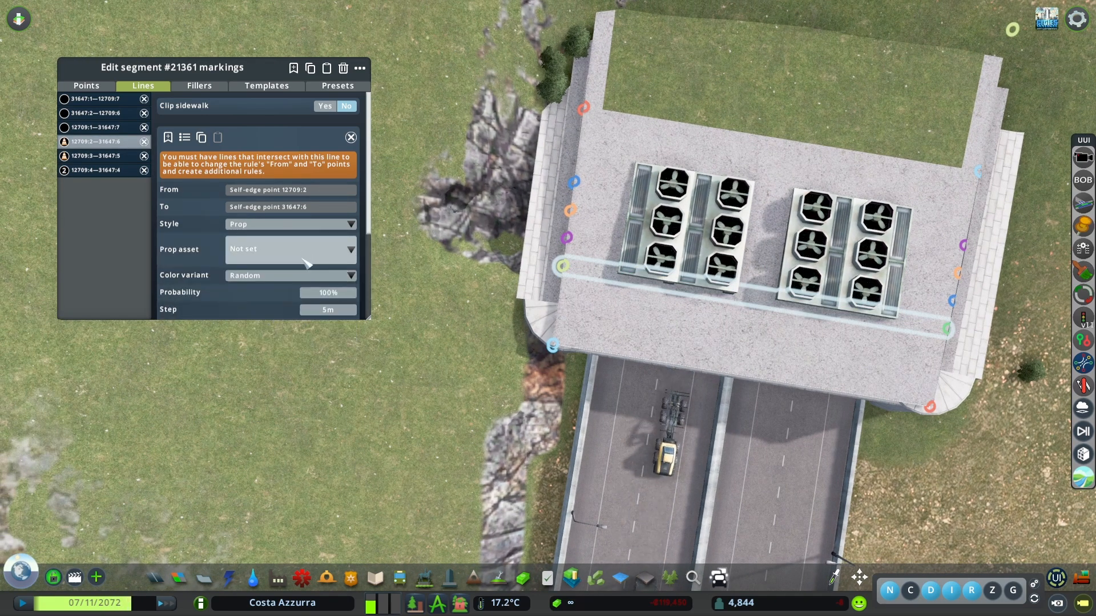
pyautogui.click(290, 250)
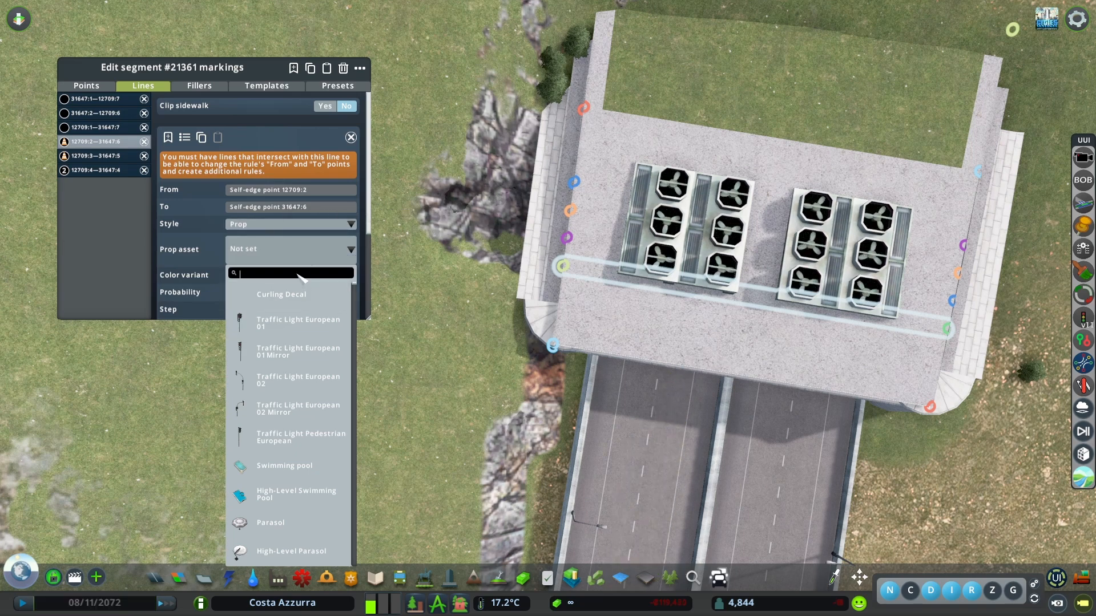
pyautogui.write('ac')
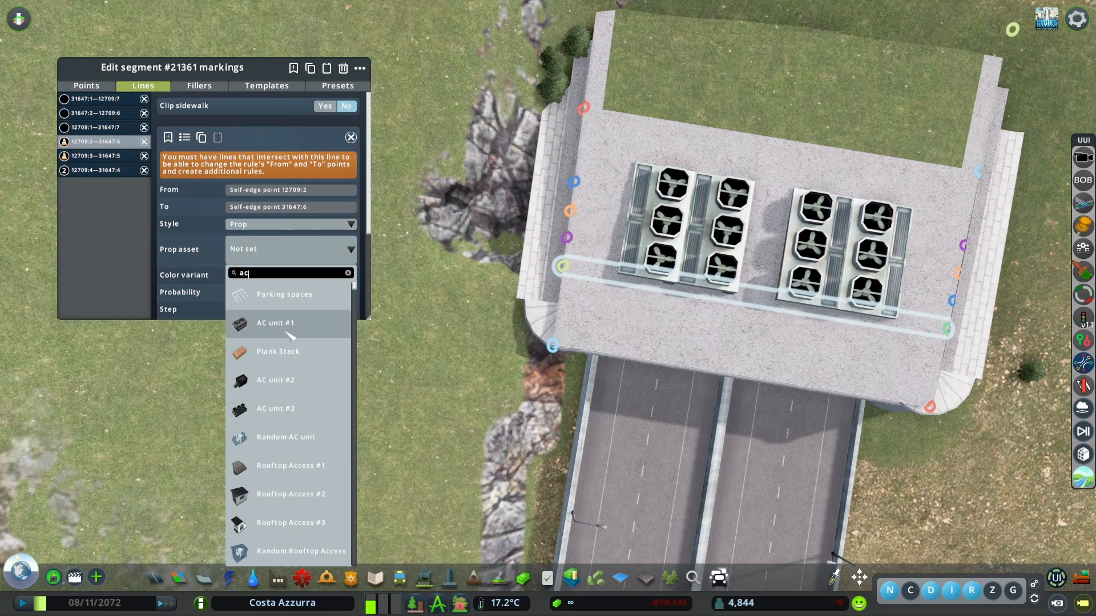
pyautogui.click(275, 323)
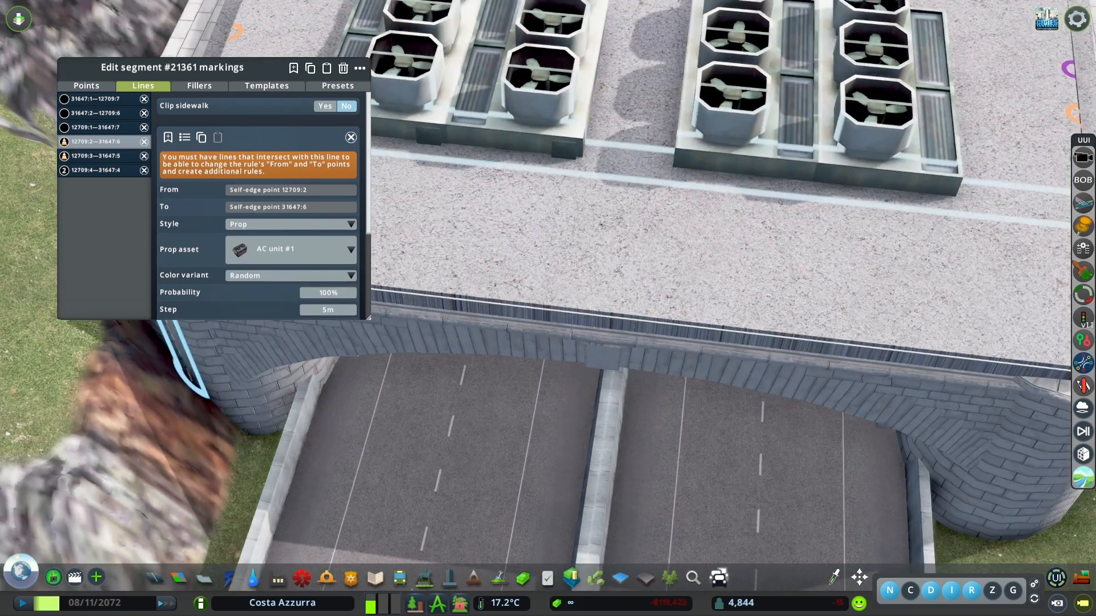
# Step: Set the AC prop line to elevation 1 m, shift -3 m, scale 300%, step 4 m, then request deletion
pyautogui.scroll(-3)
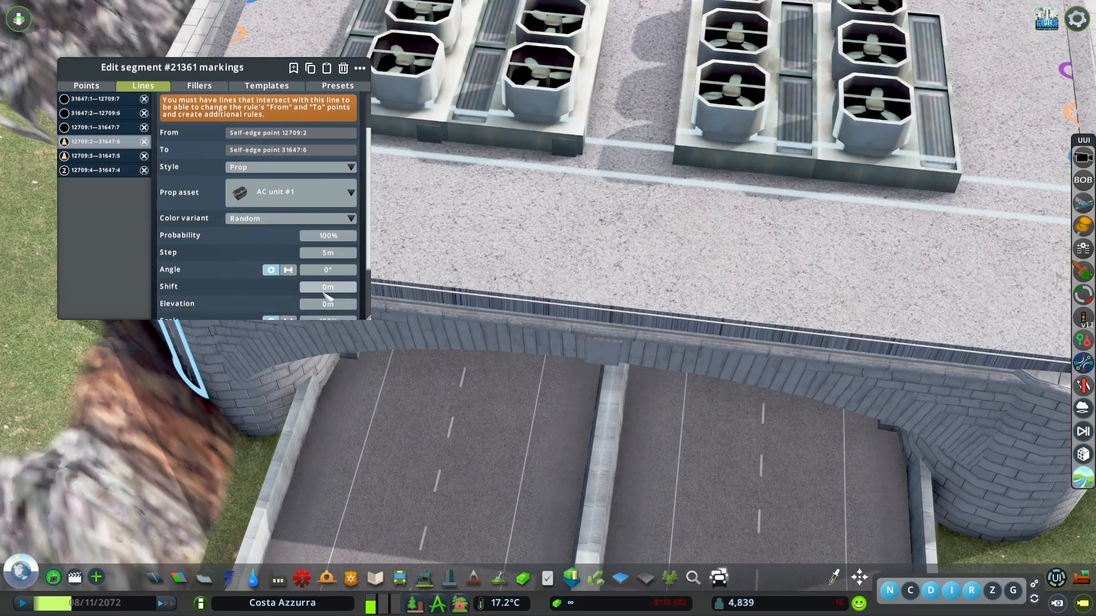
pyautogui.click(328, 303)
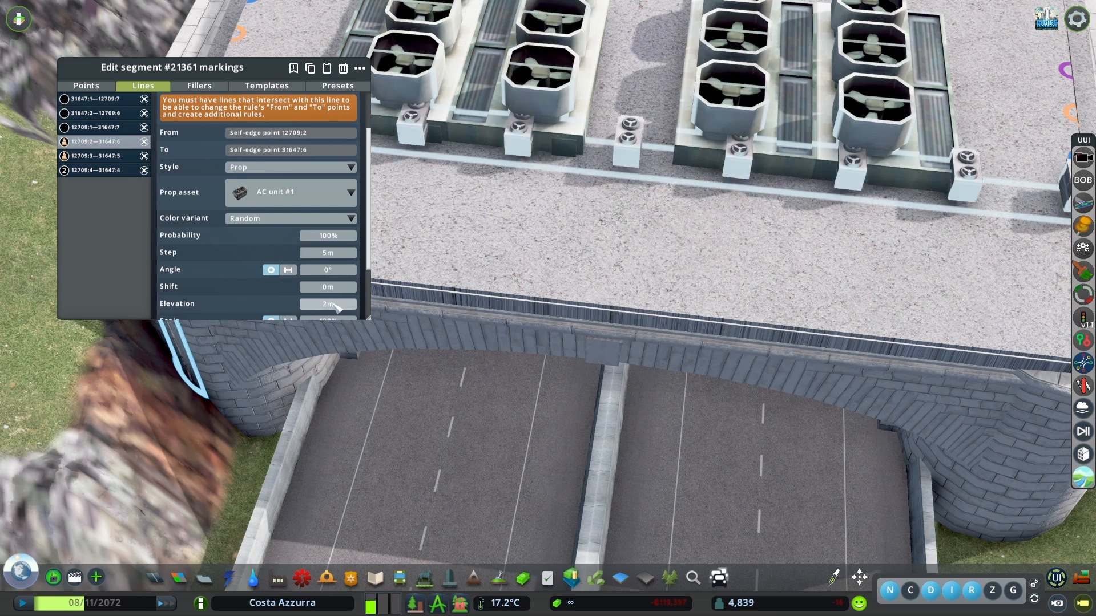
pyautogui.click(341, 308)
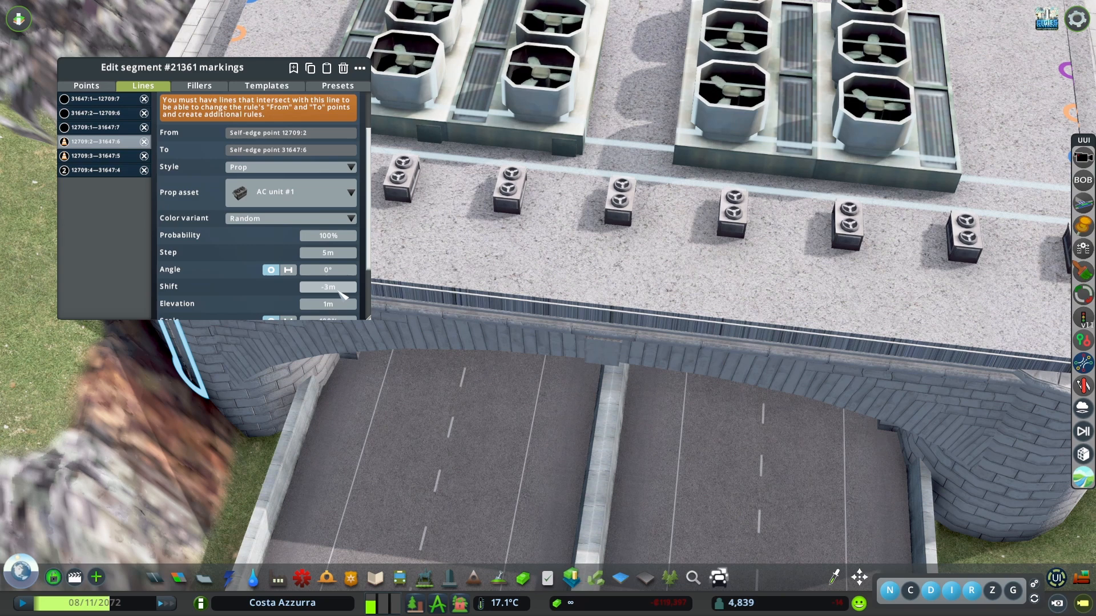
pyautogui.click(348, 253)
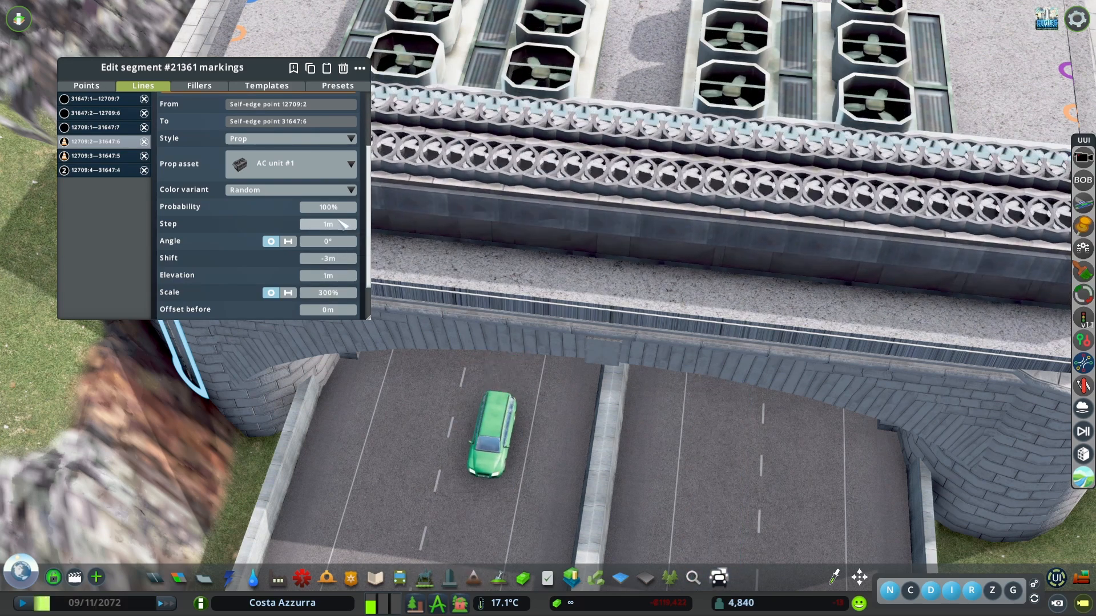
pyautogui.click(346, 223)
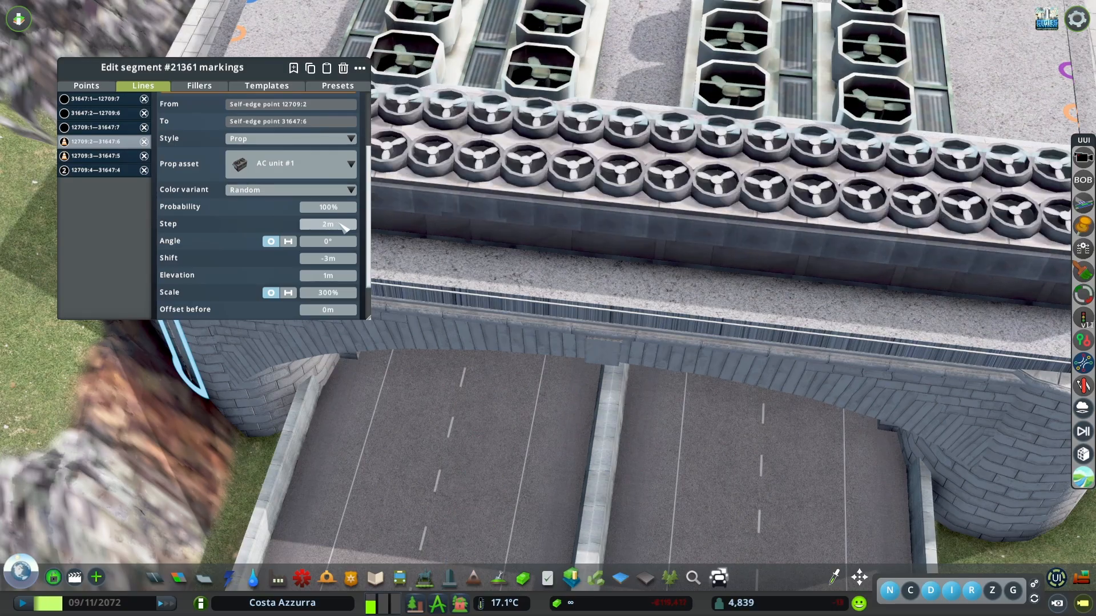
pyautogui.click(344, 223)
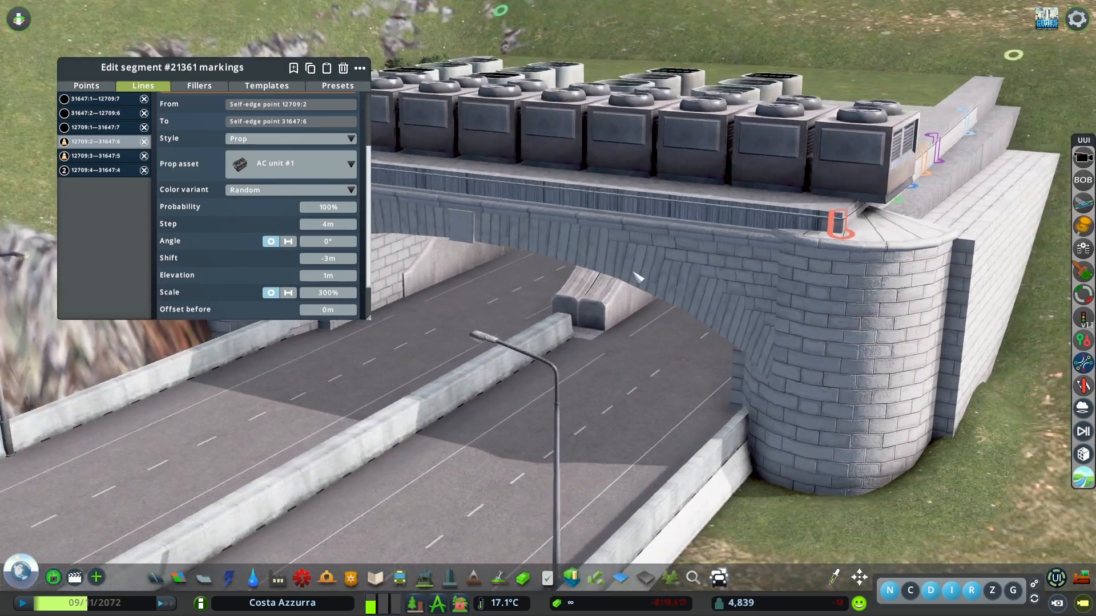
pyautogui.click(144, 141)
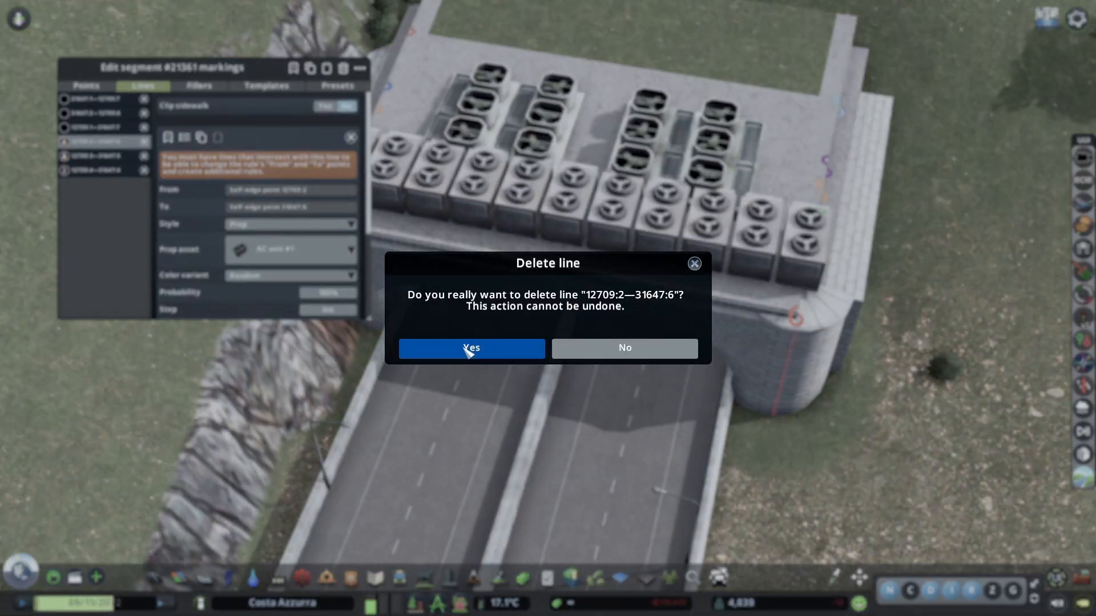
# Step: Confirm Yes in the Delete line dialog to remove the AC unit prop line
pyautogui.click(471, 348)
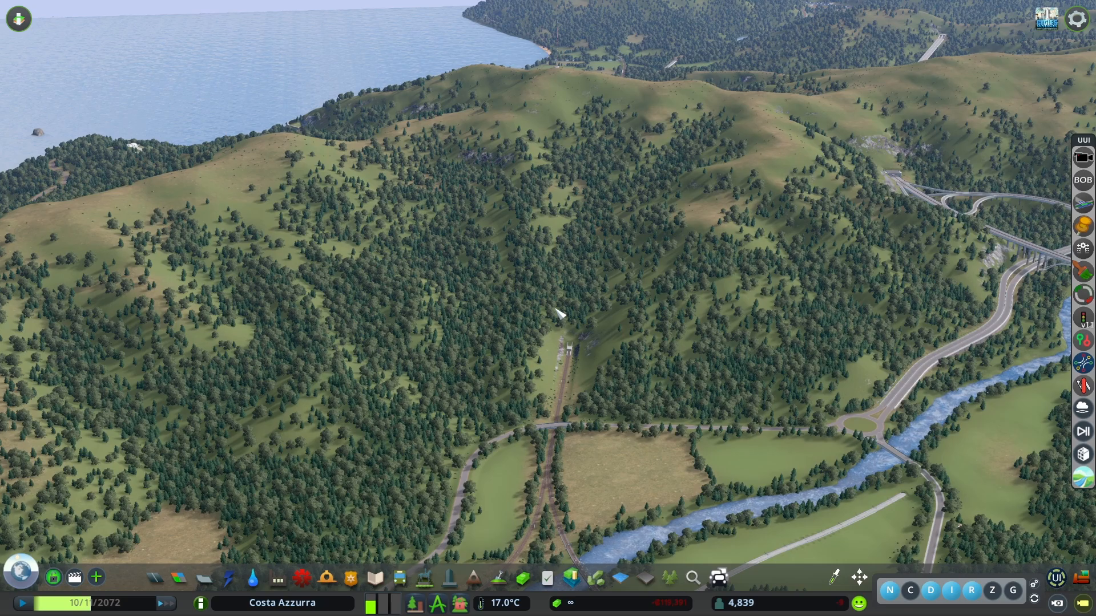
pyautogui.moveTo(585, 376)
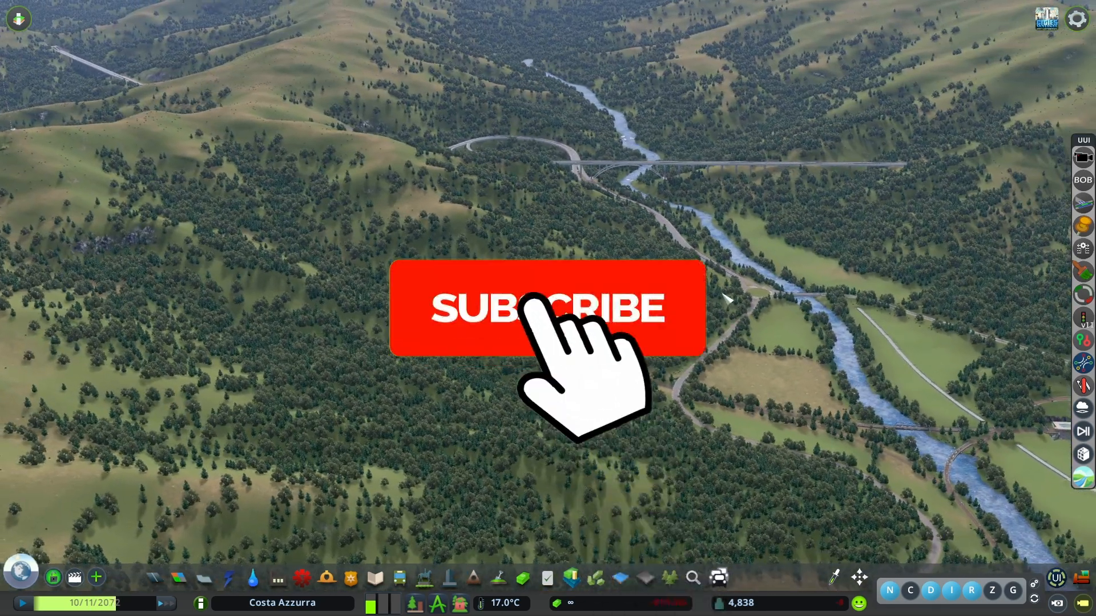
pyautogui.click(547, 307)
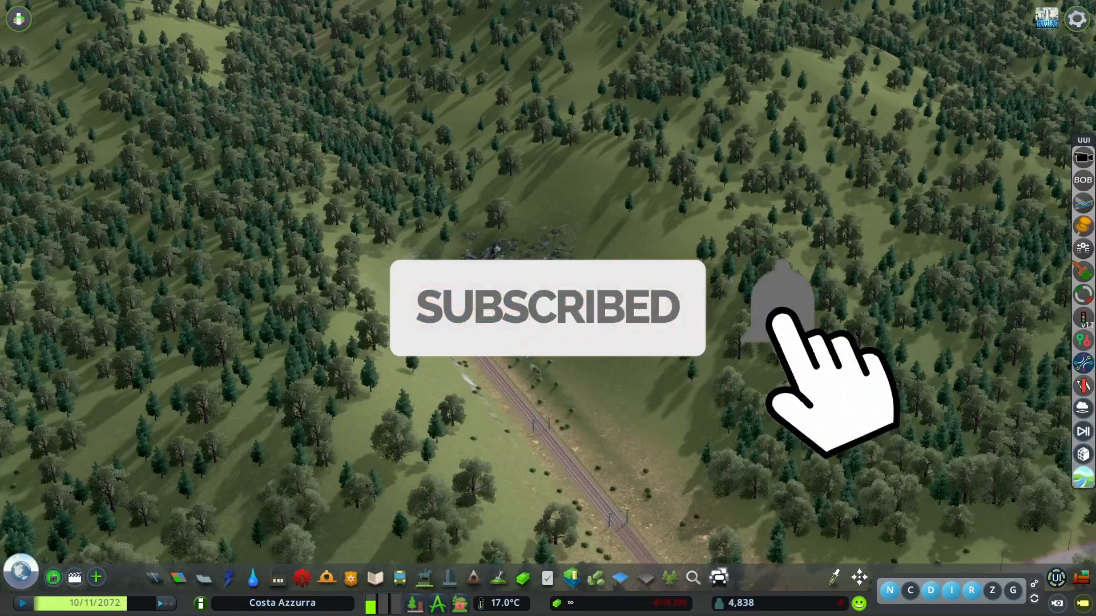